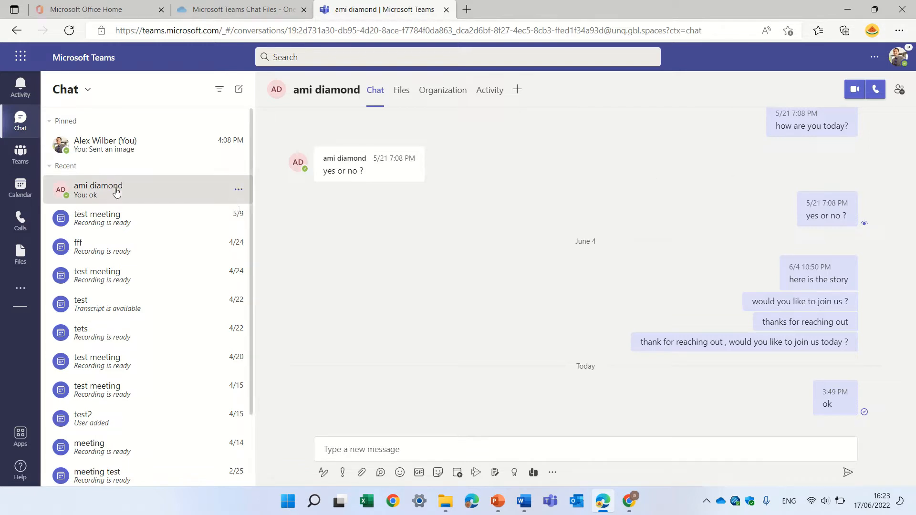
# Step: Start a new chat by searching 'lee' and adding Lee Gu (Director) as recipient
pyautogui.click(239, 89)
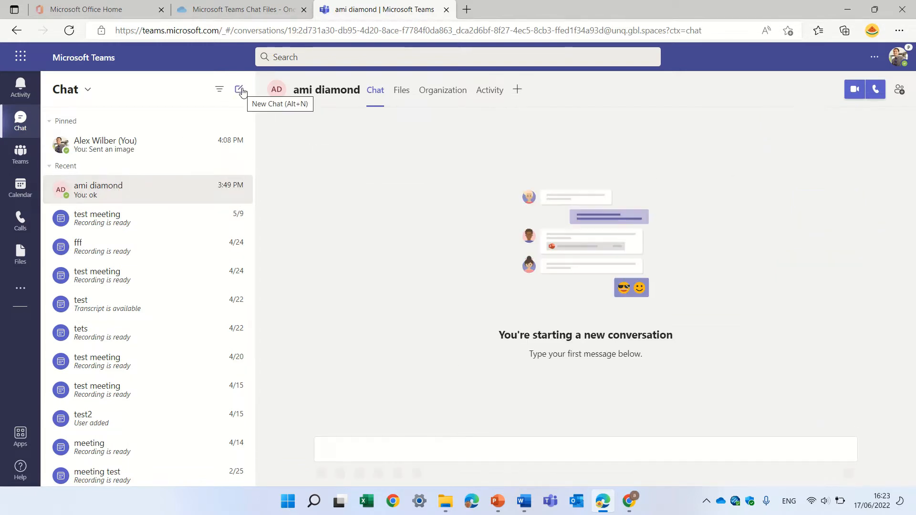
pyautogui.click(239, 89)
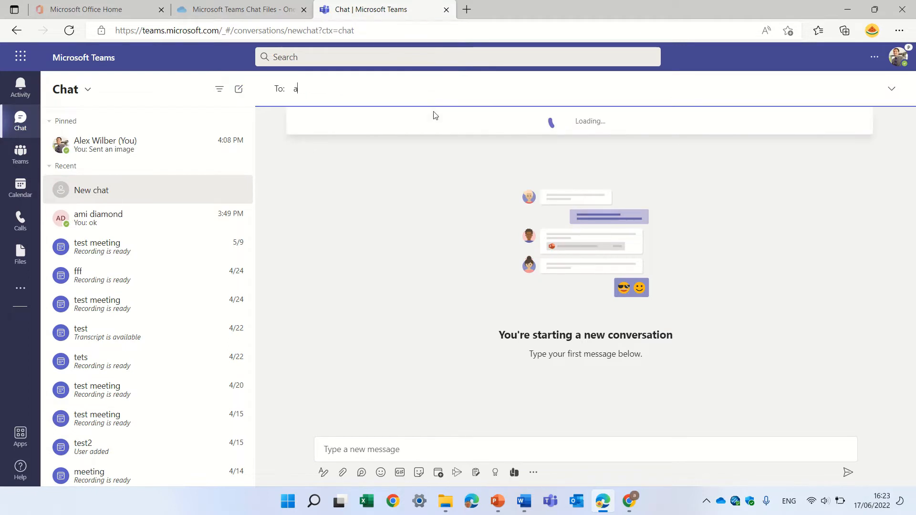
pyautogui.write('lee')
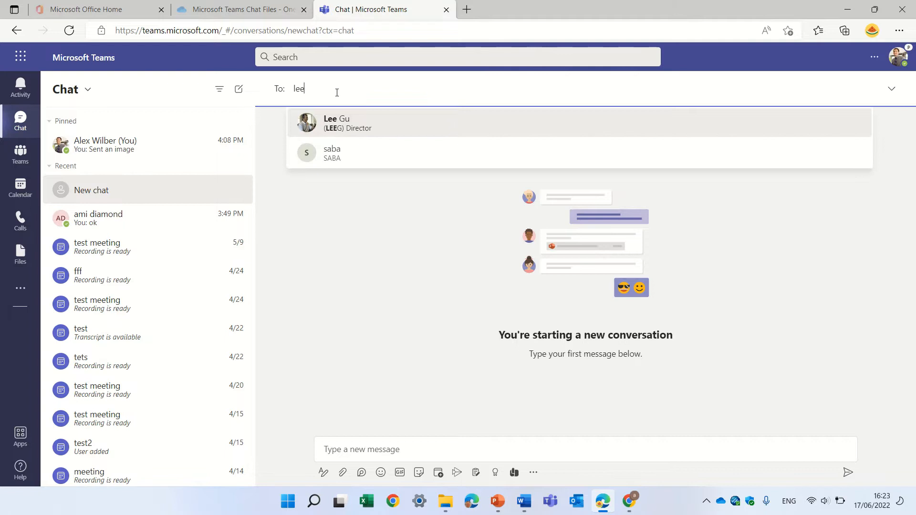
pyautogui.click(336, 123)
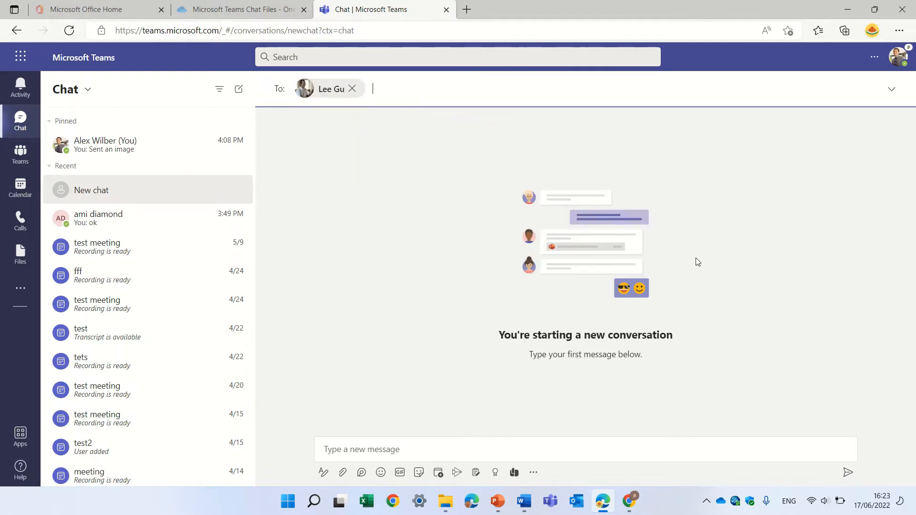
pyautogui.moveTo(610, 449)
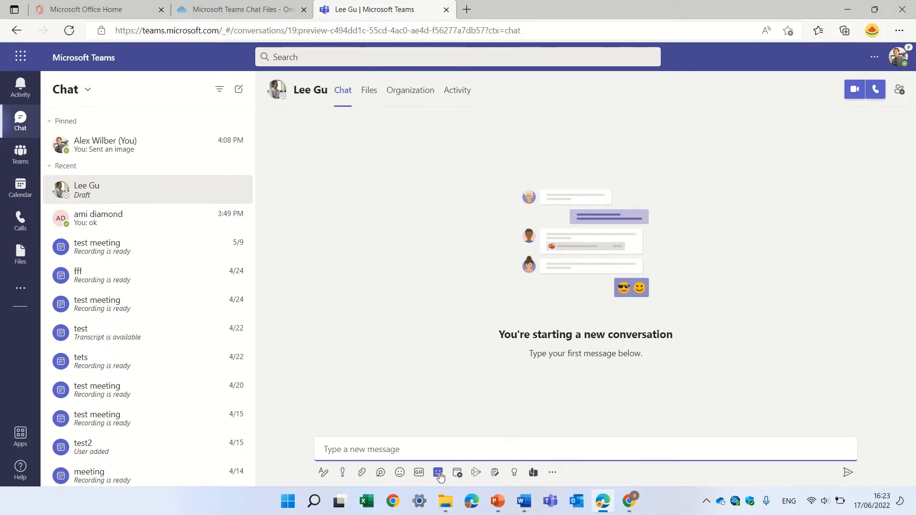
# Step: Open the stickers collection and browse to the Office Drama category
pyautogui.click(438, 472)
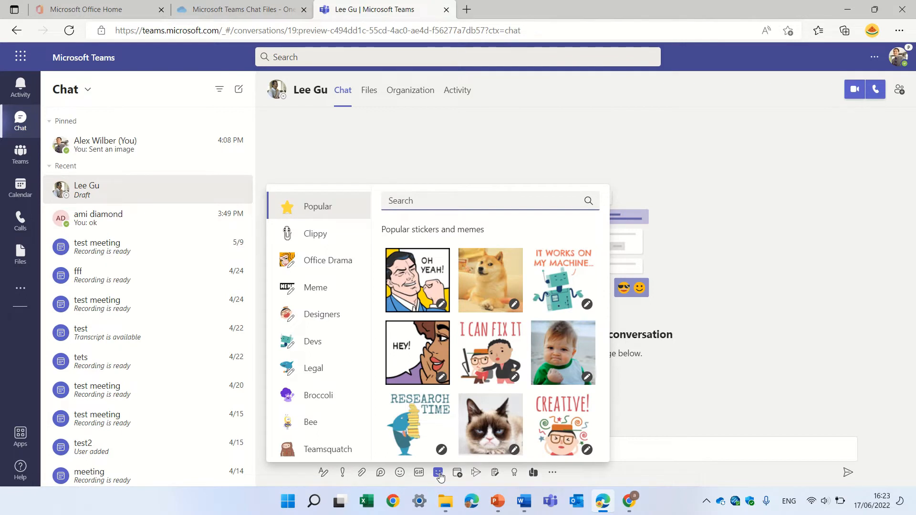
pyautogui.moveTo(291, 473)
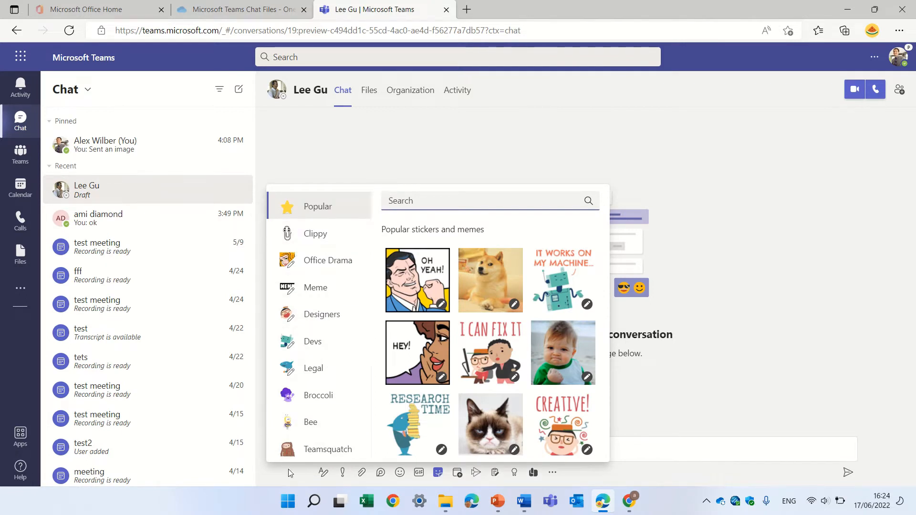
pyautogui.moveTo(322, 313)
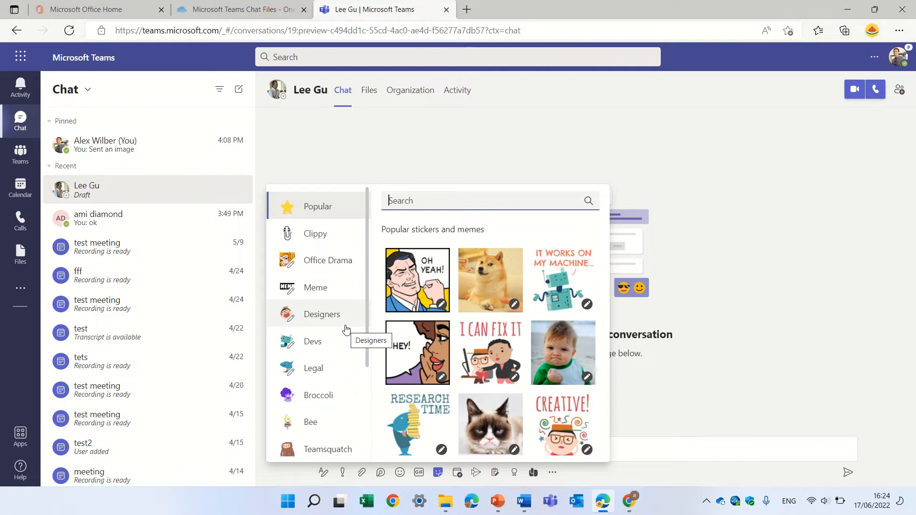
pyautogui.scroll(-3)
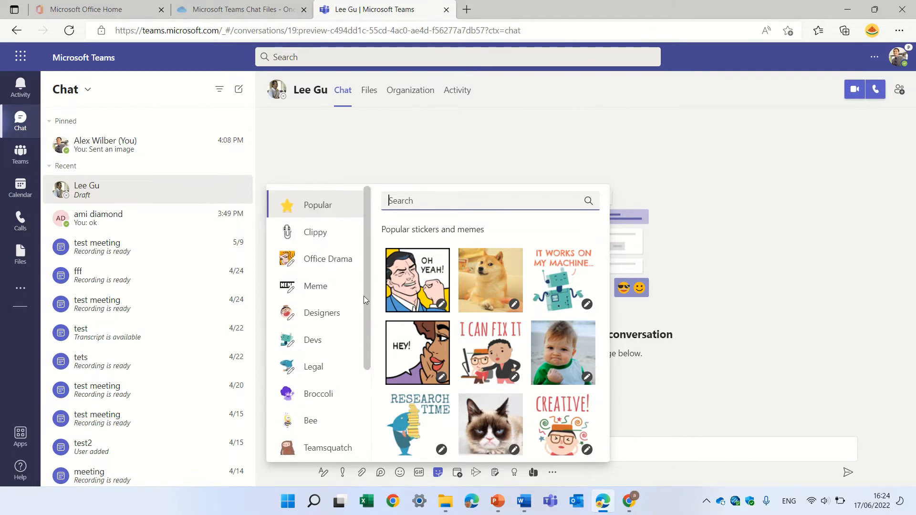
pyautogui.click(328, 260)
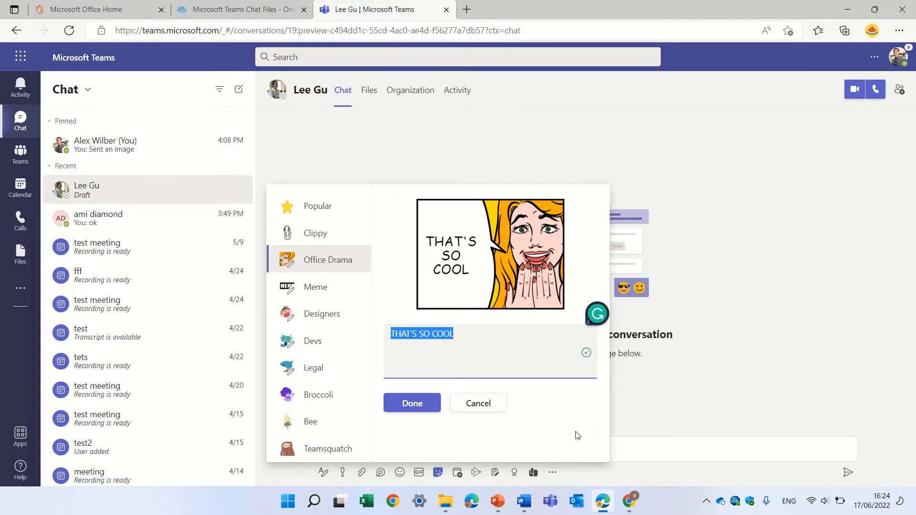
# Step: Recaption the 'That's so cool' sticker to 'OMG', confirm, and send it
pyautogui.write('OMG')
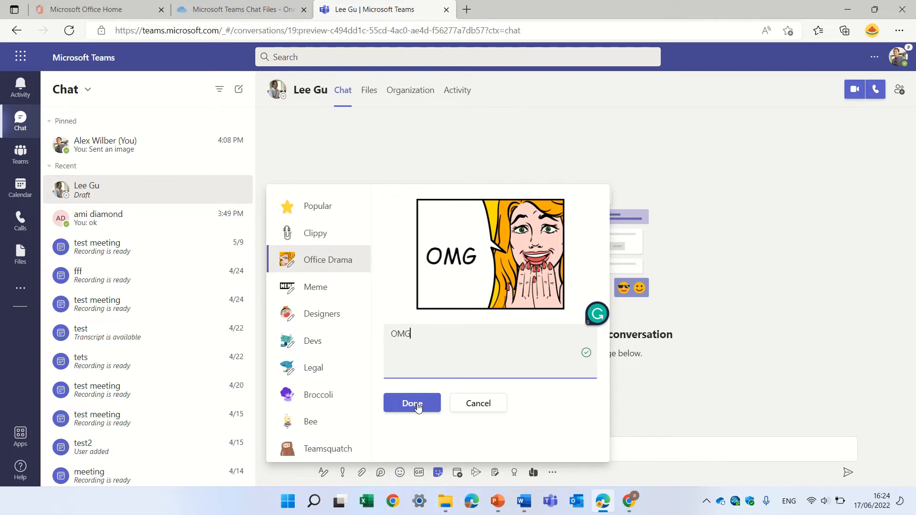
pyautogui.click(412, 404)
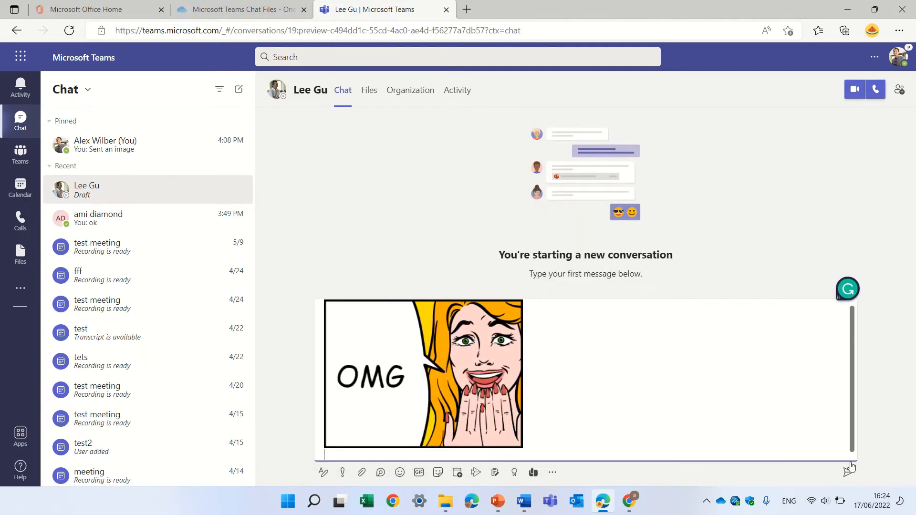
pyautogui.click(849, 472)
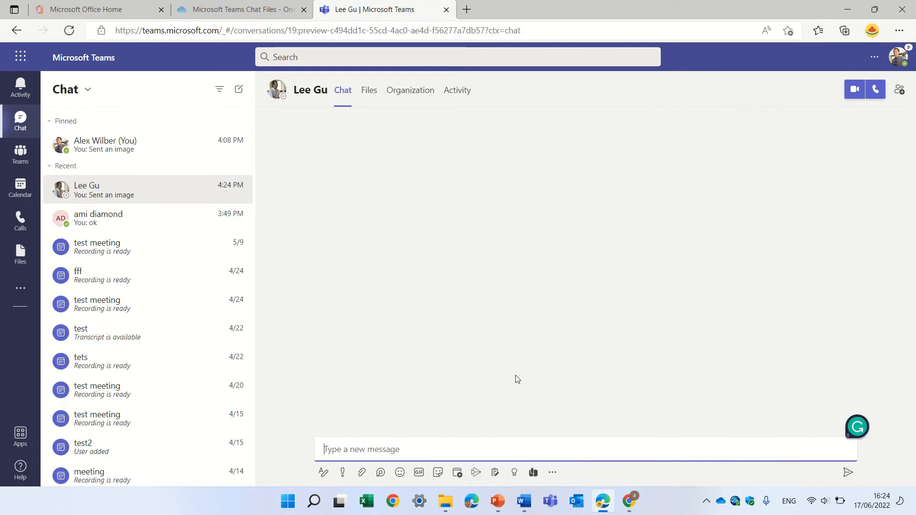
pyautogui.click(848, 472)
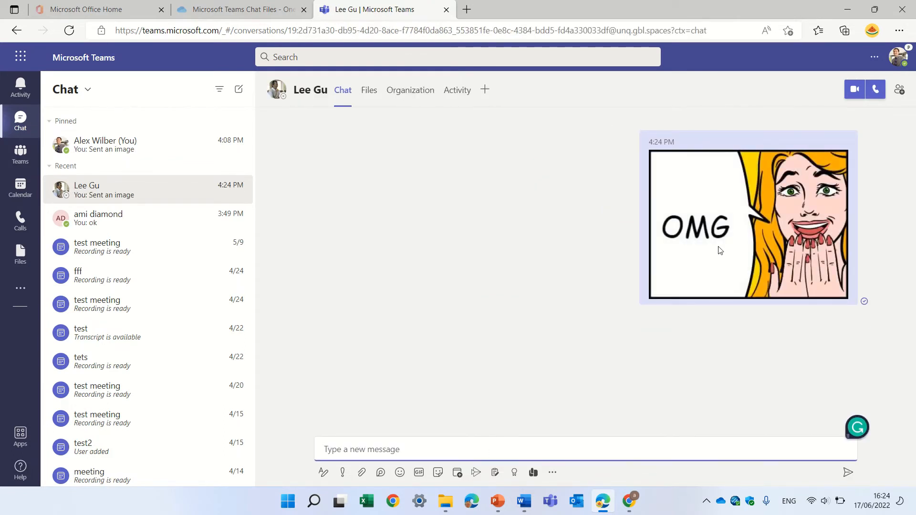
pyautogui.moveTo(654, 333)
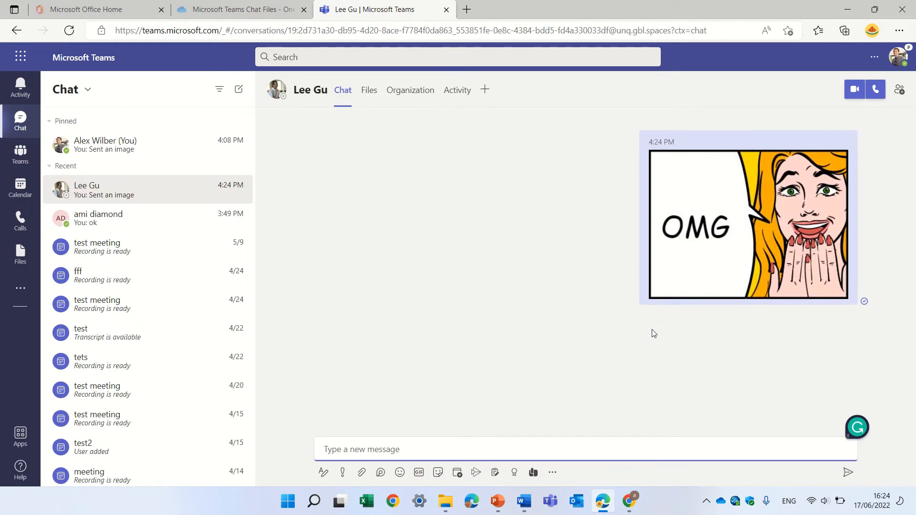
pyautogui.moveTo(476, 472)
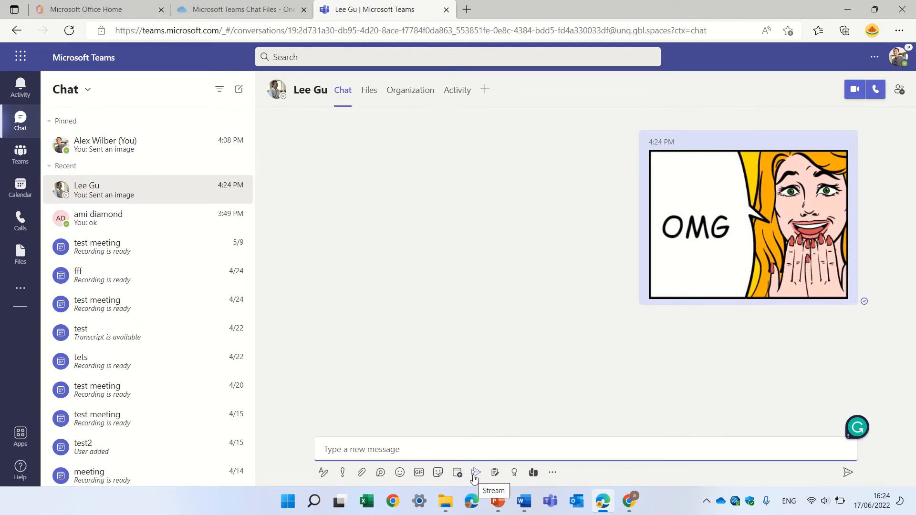
# Step: Recaption the HEY! sticker to 'good night', confirm, and send it
pyautogui.click(438, 472)
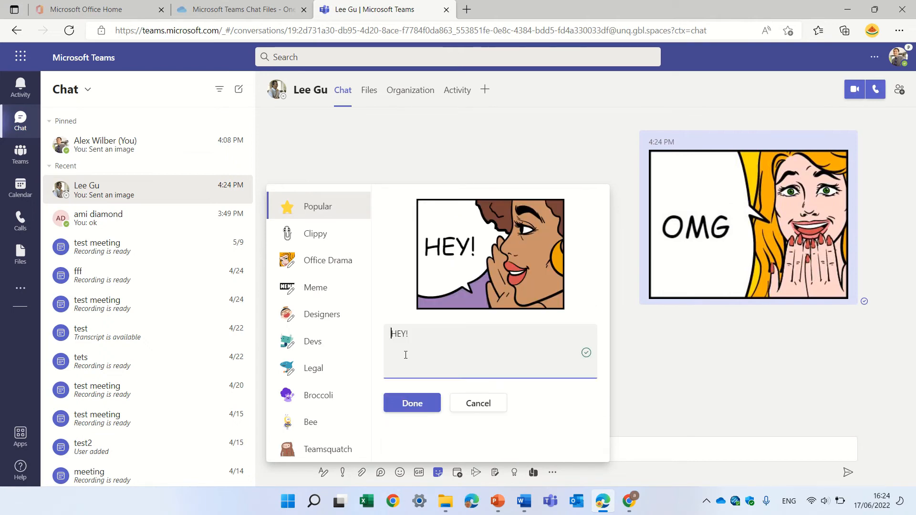
pyautogui.doubleClick(399, 333)
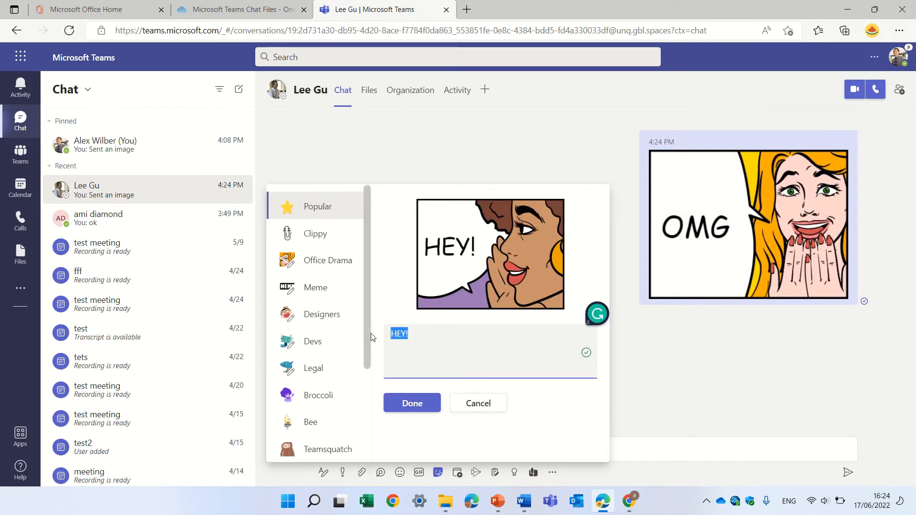
pyautogui.write('good')
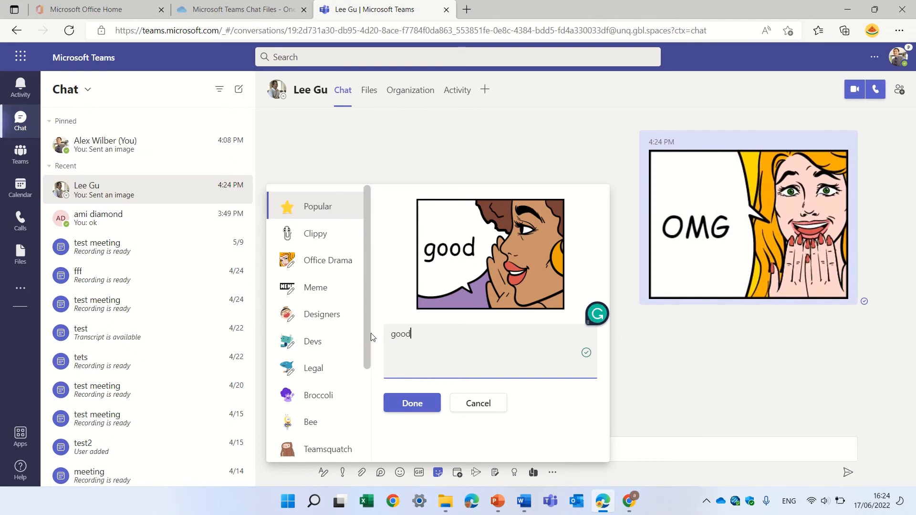
pyautogui.write('night')
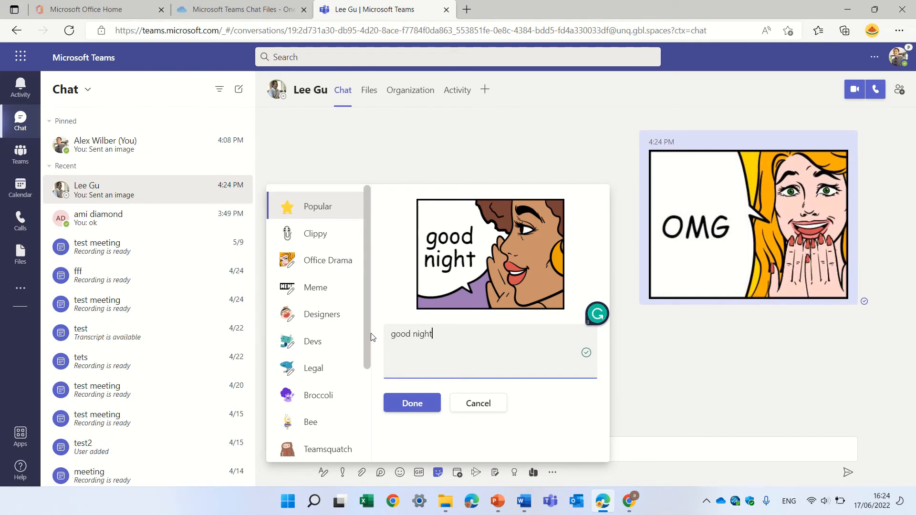
pyautogui.click(411, 403)
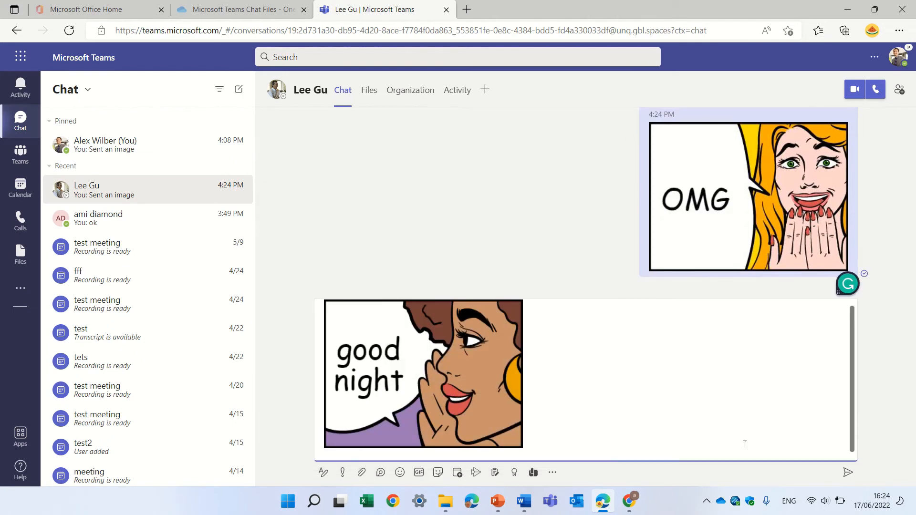
pyautogui.click(848, 472)
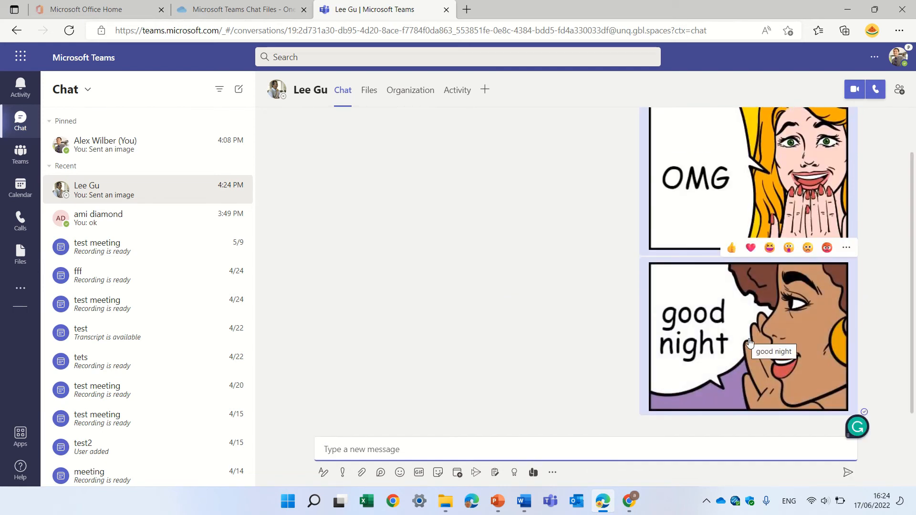
# Step: Right-click the sent good night sticker, then dismiss its options menu
pyautogui.rightClick(748, 336)
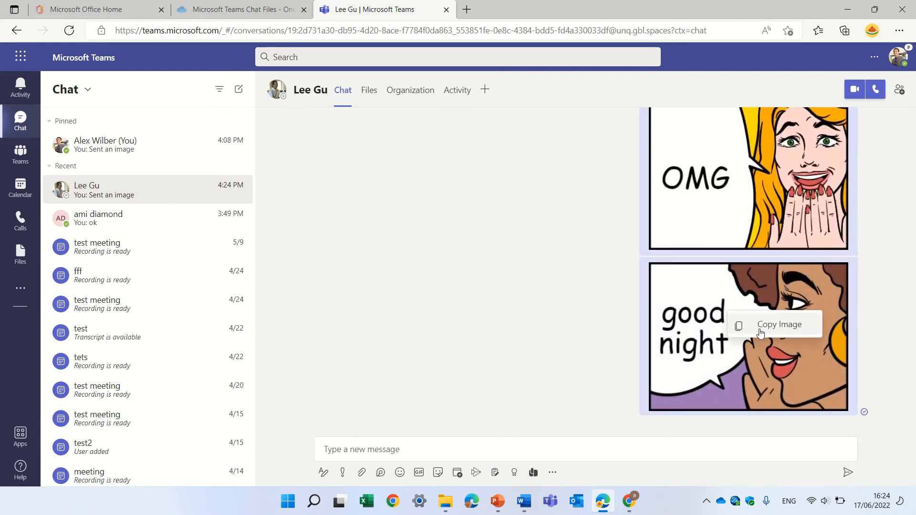
pyautogui.click(438, 328)
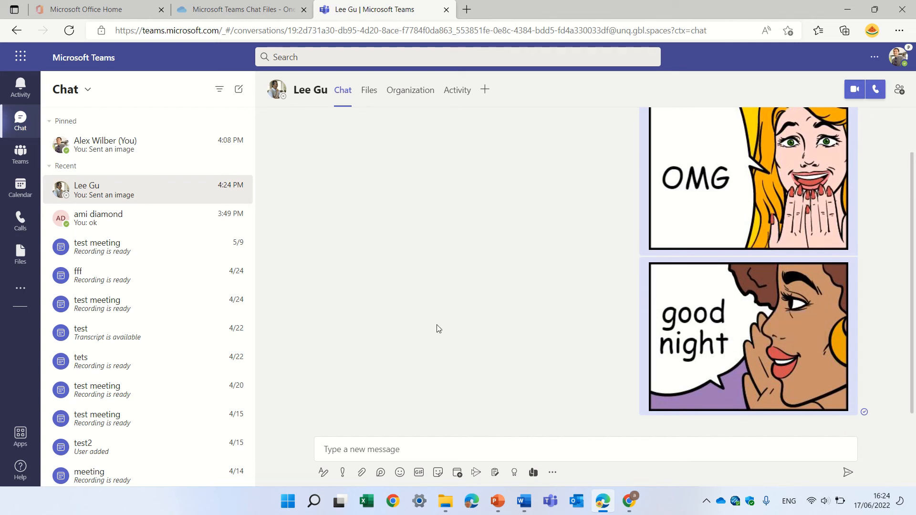
pyautogui.moveTo(673, 256)
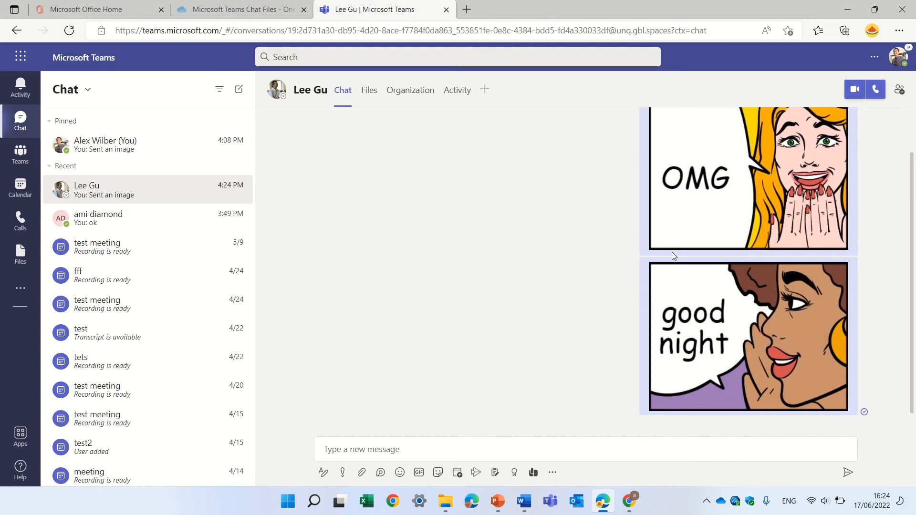